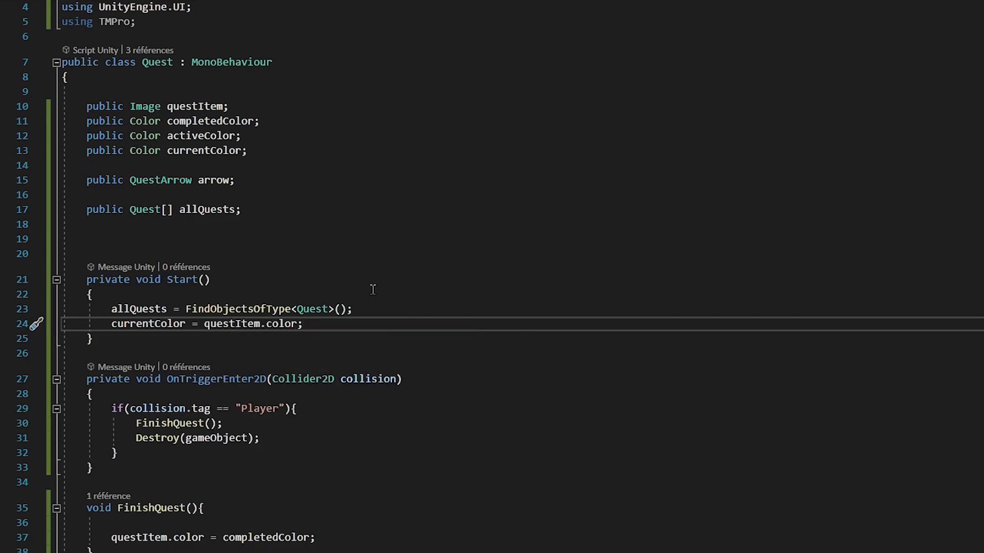
- Scroll the Stream Unity Chat SDK page, then start a 1600×900 tan Photoshop document
text(cu)
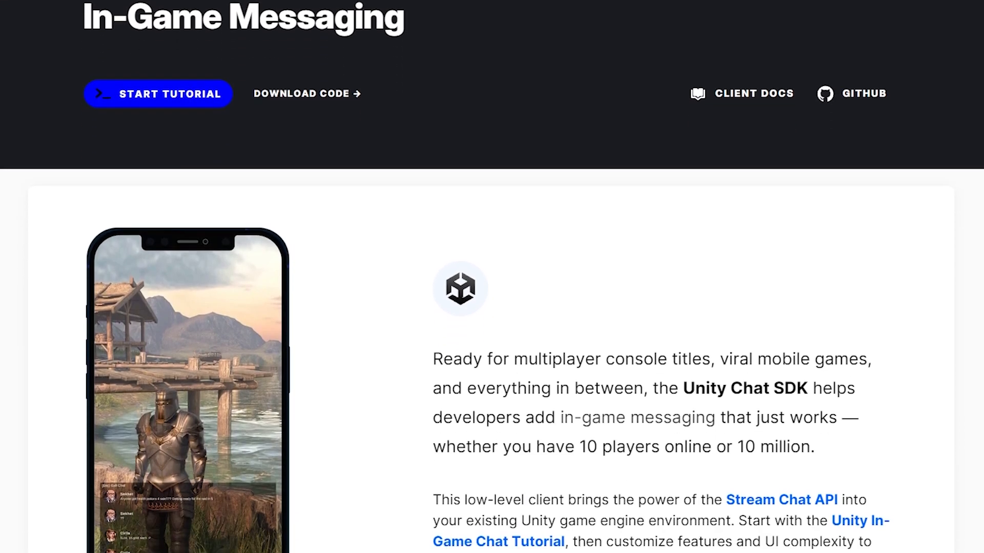
scroll(down, 3)
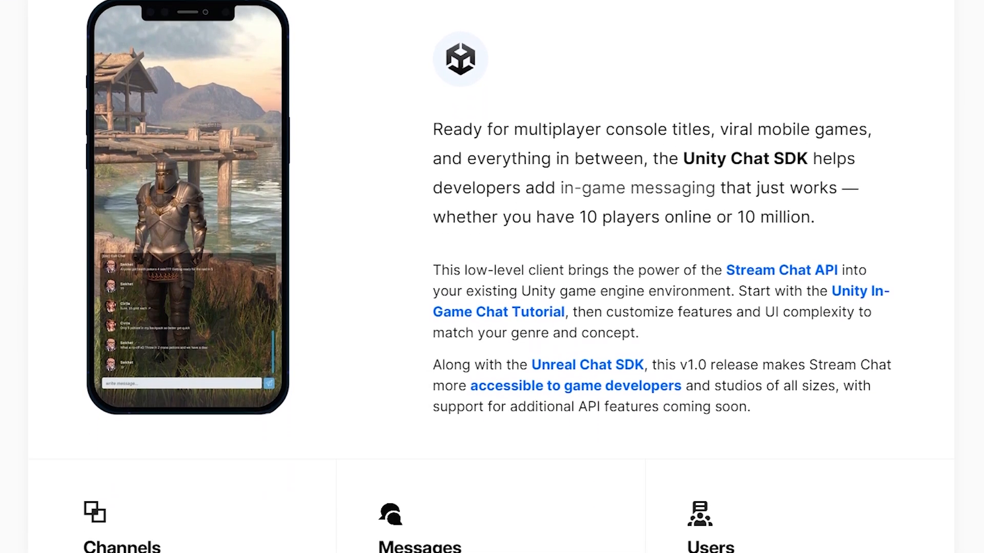
scroll(down, 3)
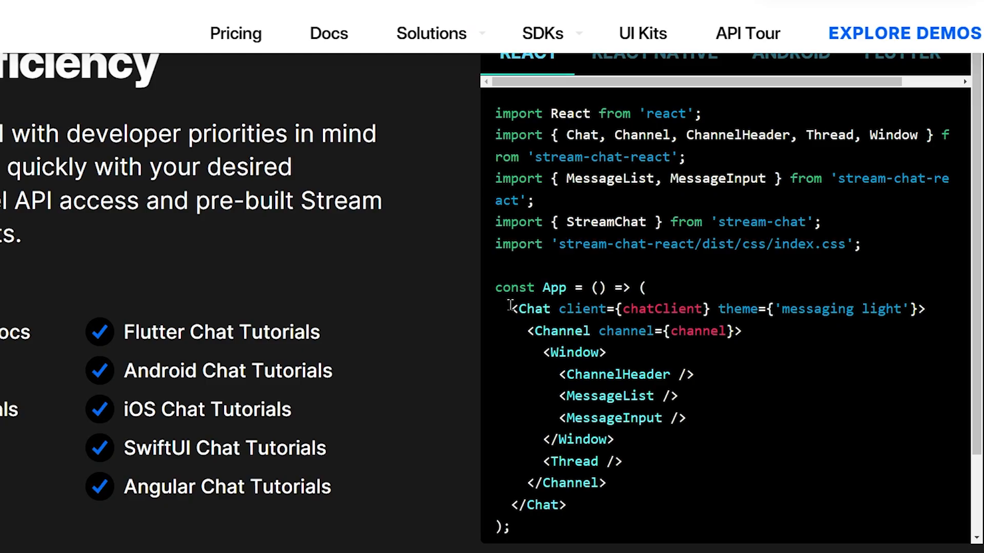
drag(511, 309, 613, 440)
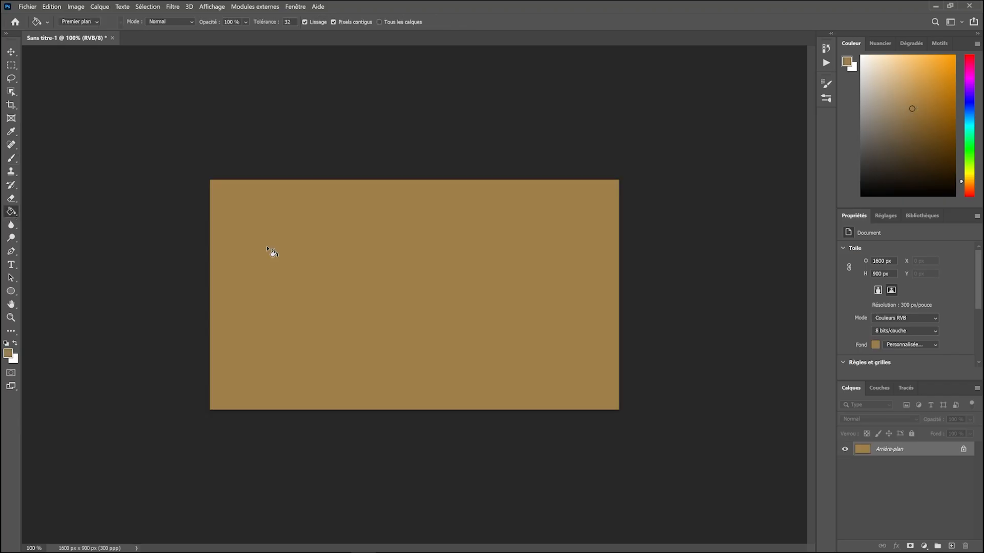
- Draw a black planet ring near the canvas centre and roughen its outline with brush strokes
drag(368, 256, 470, 359)
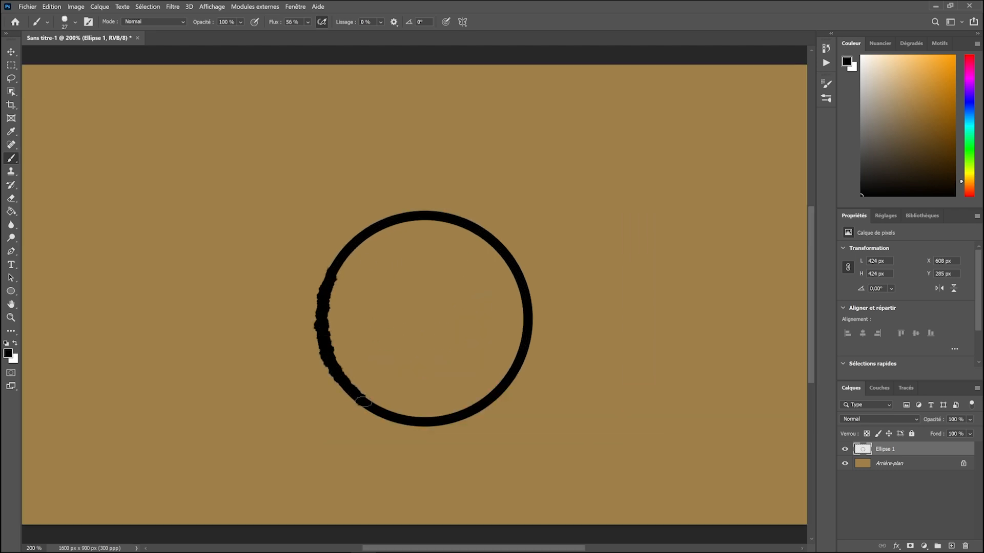
drag(363, 401, 429, 420)
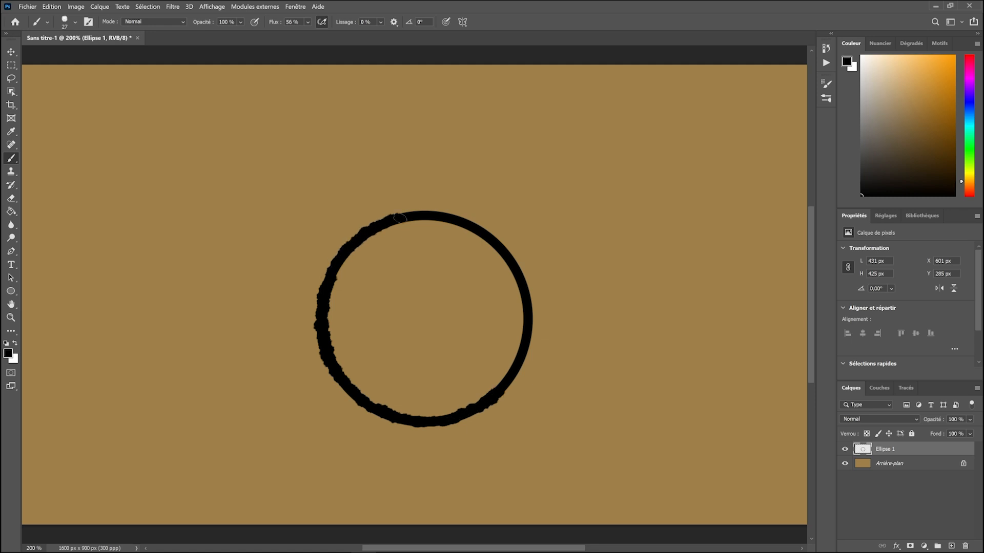
drag(396, 217, 479, 230)
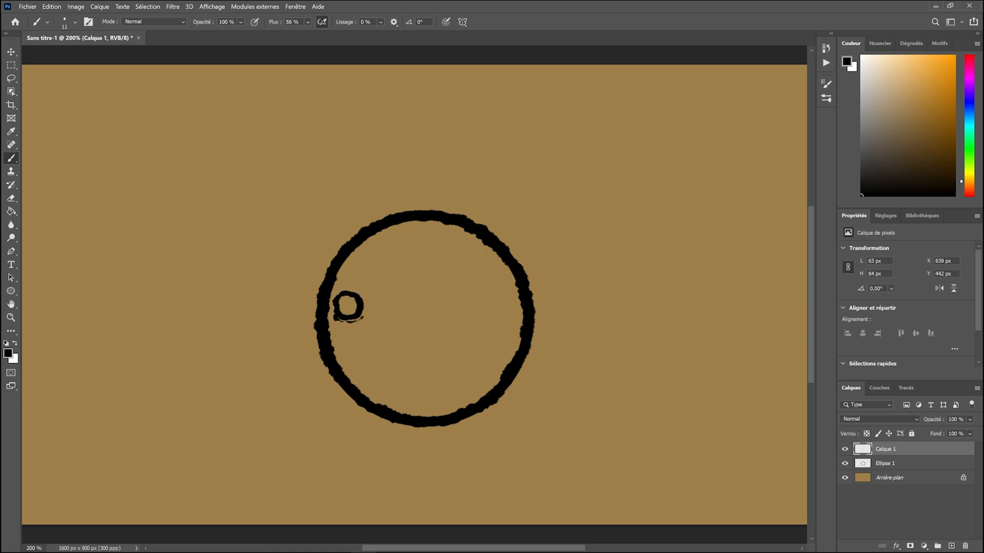
drag(369, 304, 485, 259)
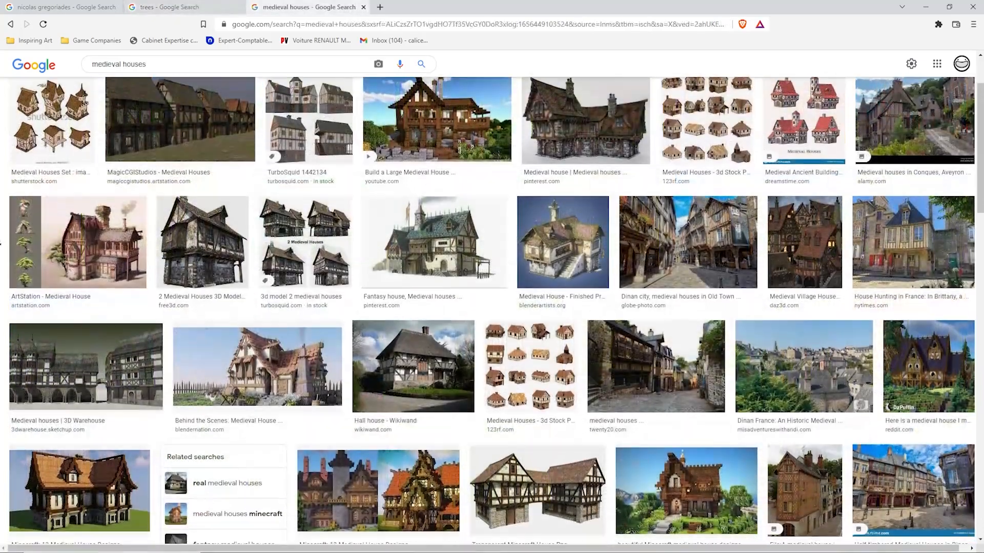
- Scroll further through the medieval house image results
scroll(down, 3)
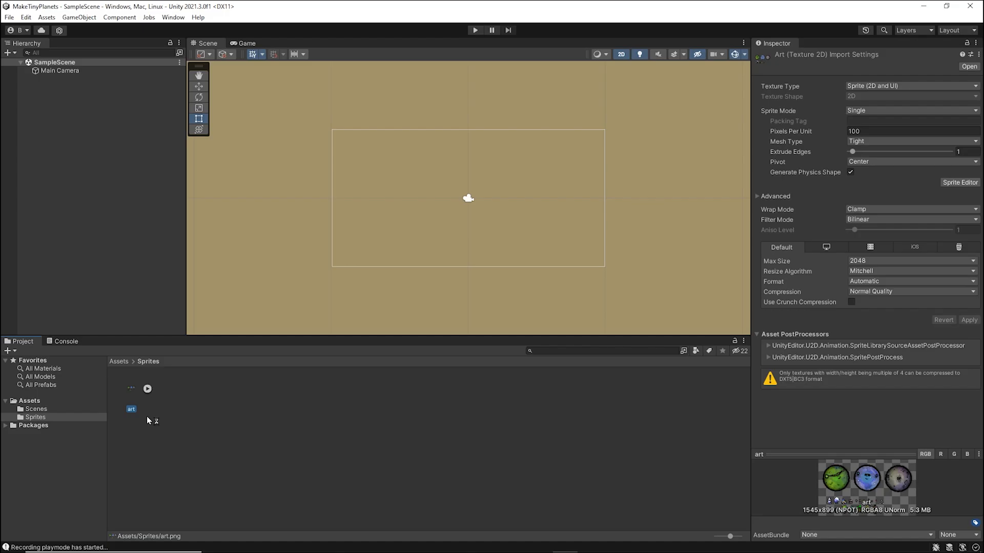
- Slice the art sheet in the Sprite Editor and adjust pivots on the small hut pieces
click(910, 111)
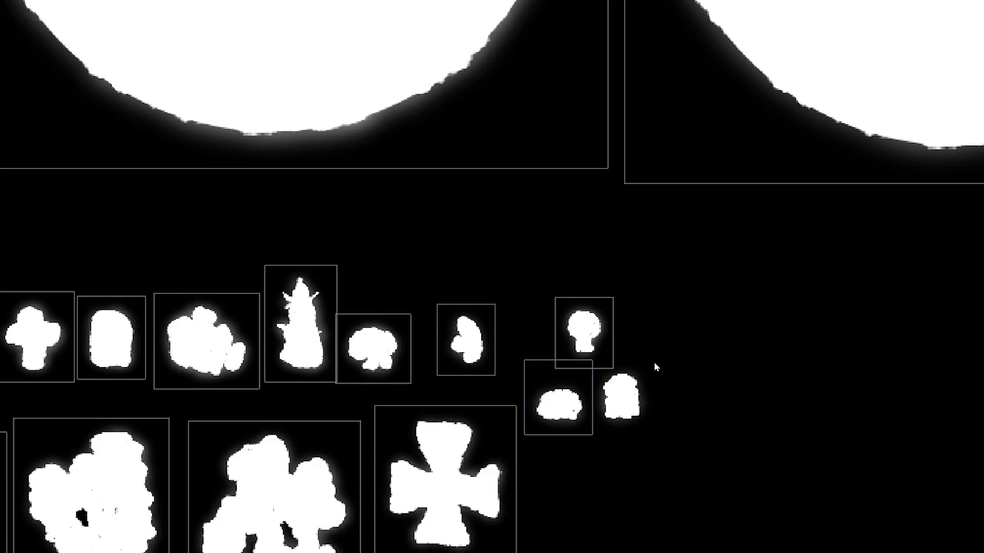
click(621, 402)
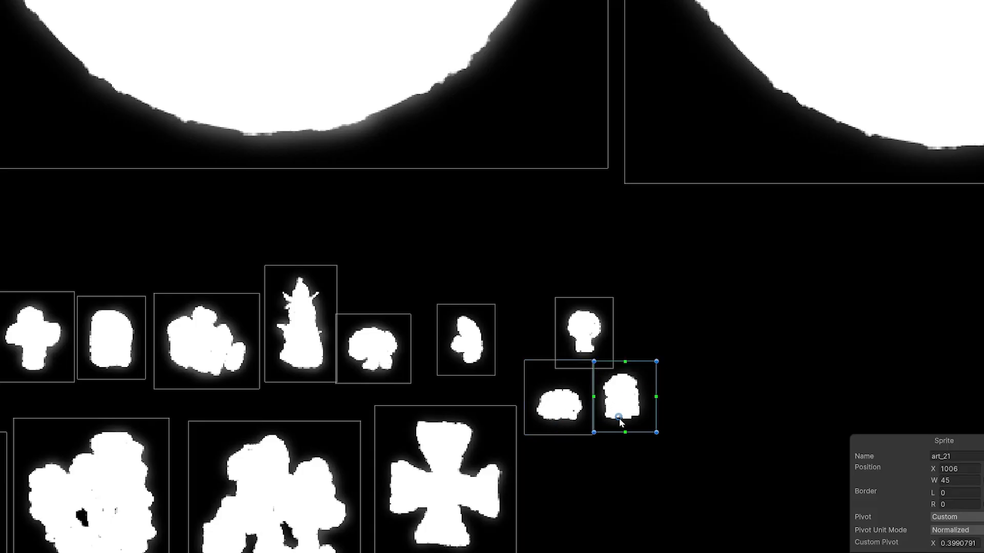
click(465, 341)
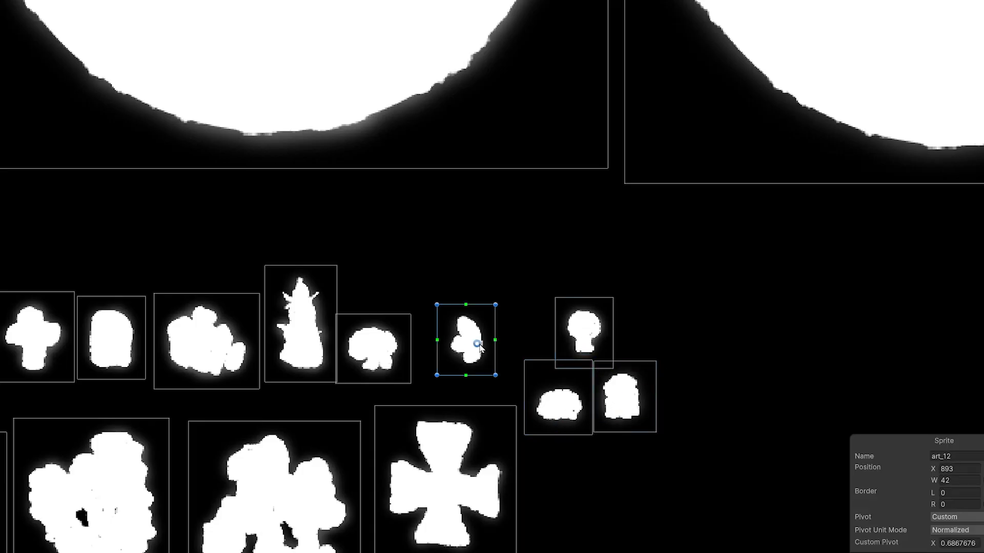
click(372, 346)
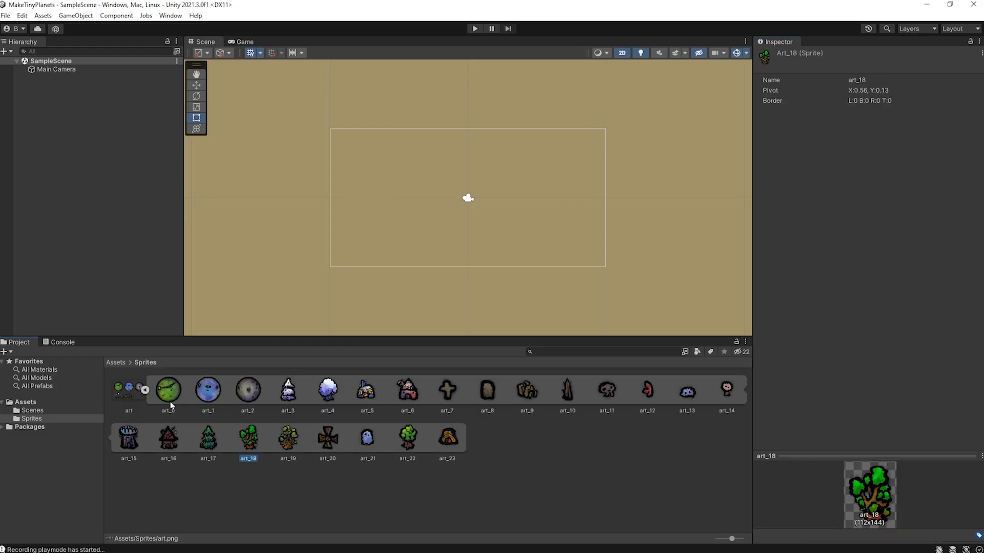
- Drag the art_0 planet sprite into the scene and add a child named 'Spawn Point'
drag(167, 390, 344, 217)
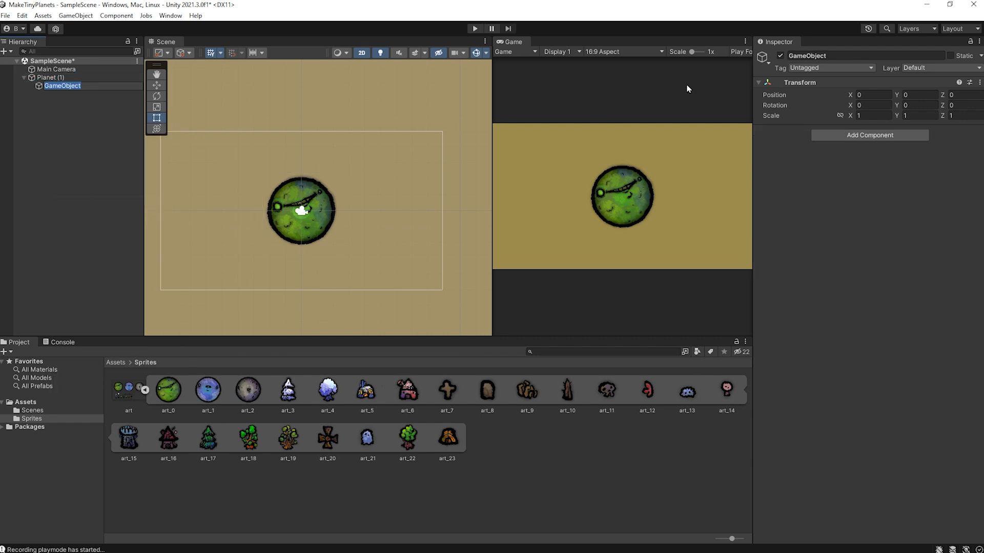
text(Spawn Point)
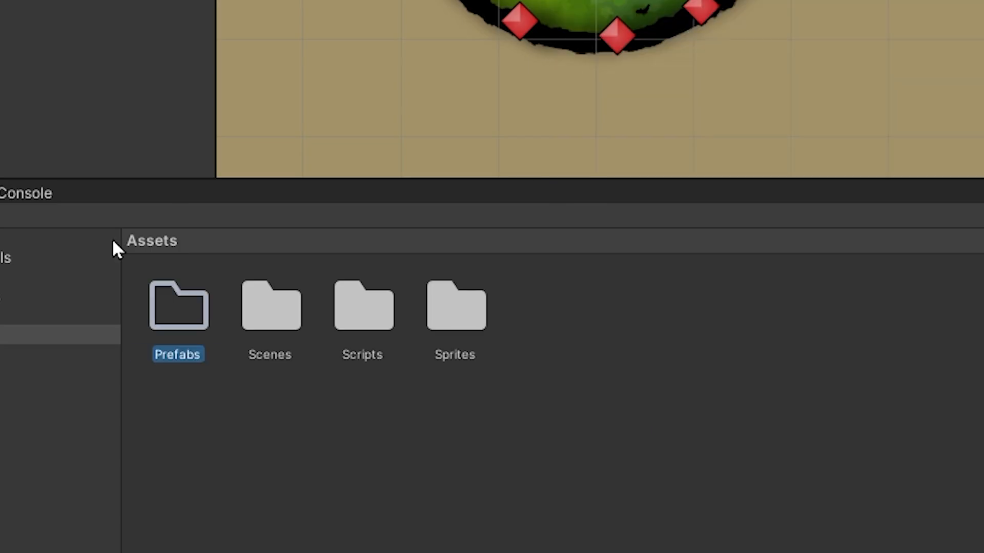
- Open the Prefabs folder and expand the Spawner's Obts To Spawn list for the Envi Piece prefabs
double_click(177, 306)
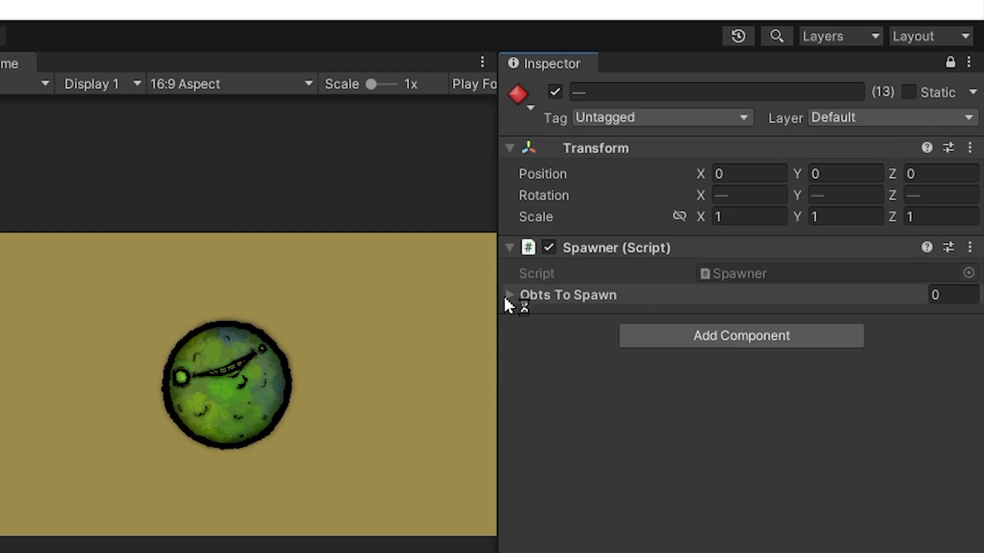
click(510, 295)
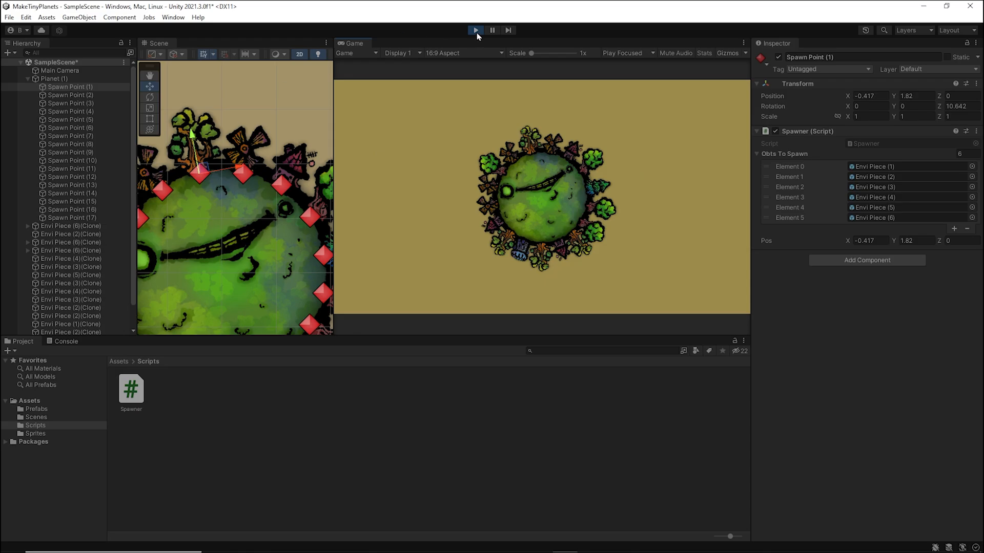
- Stop the running play test before switching the Game view to Play Maximized
click(474, 29)
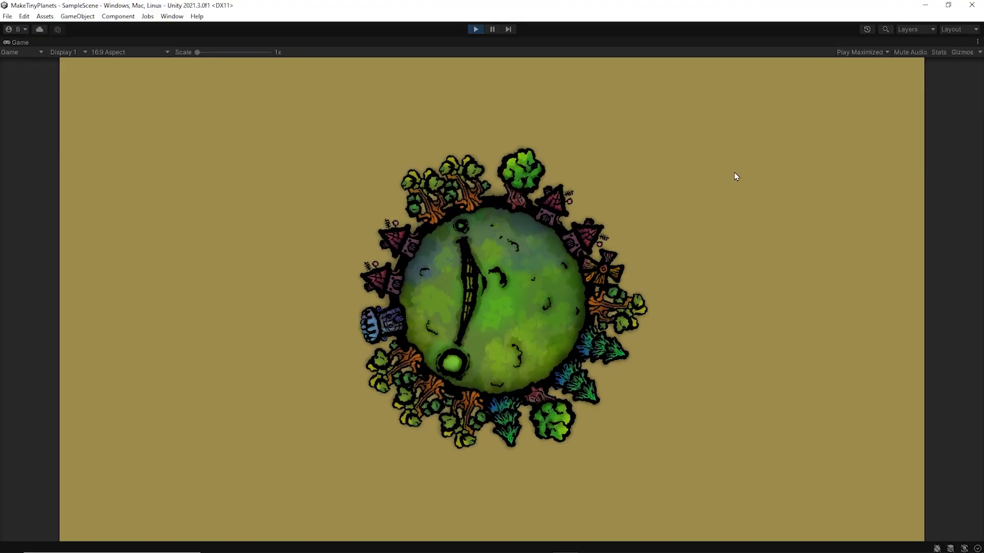
- Stop play mode to begin adding Capsule Collider 2D and Animator to the spawn points
click(474, 28)
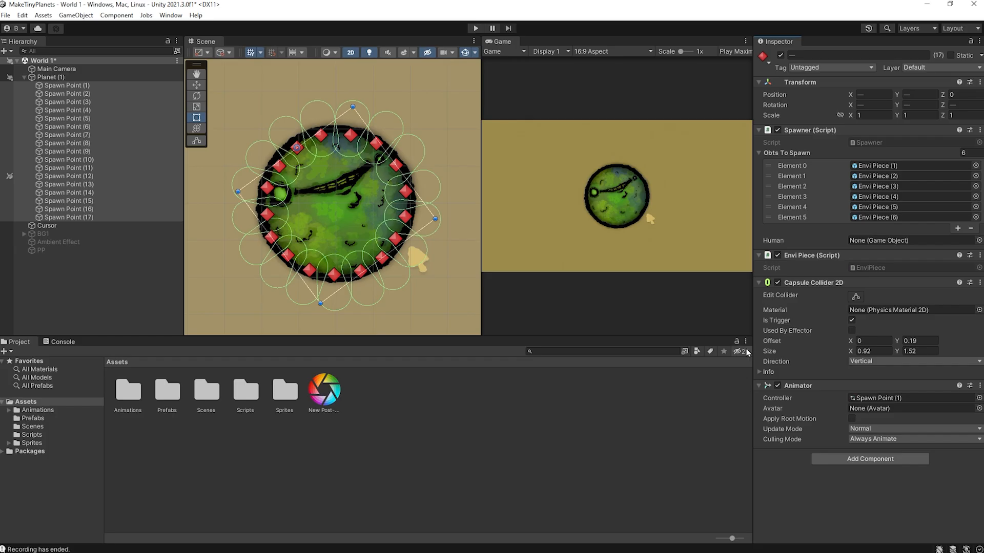
mouse_move(745, 351)
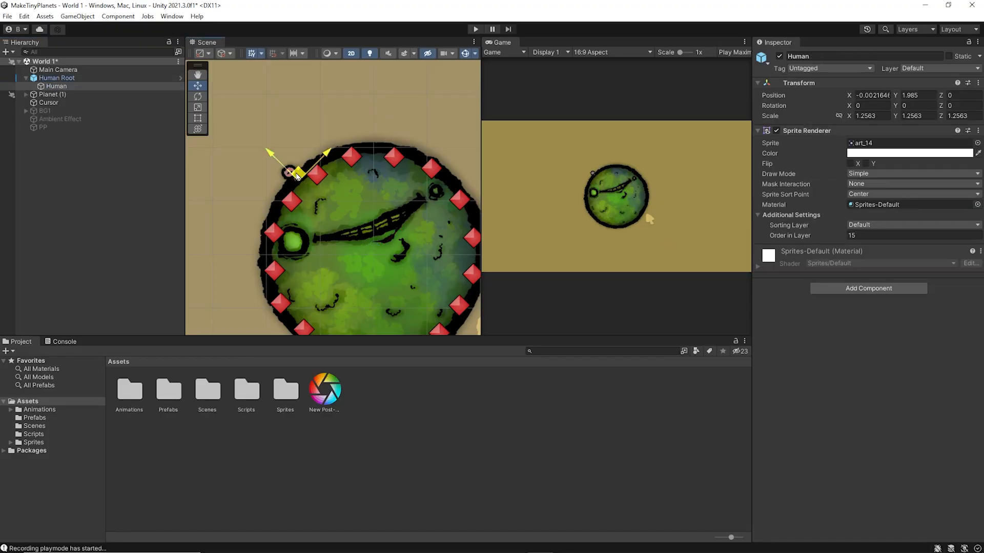
- Add the BG sky sprite and tint the Circle planet's Sprite Renderer muted green (517935)
click(56, 78)
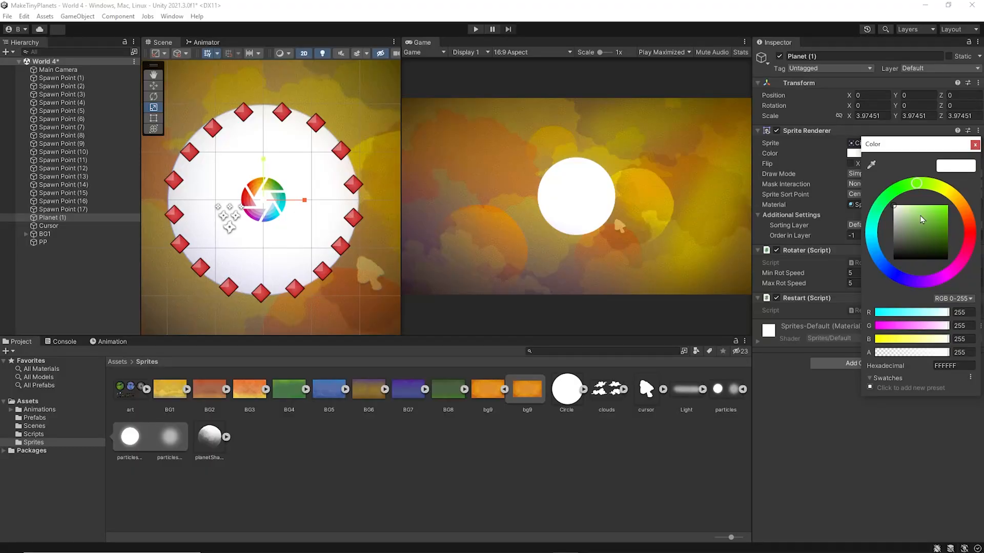
click(926, 238)
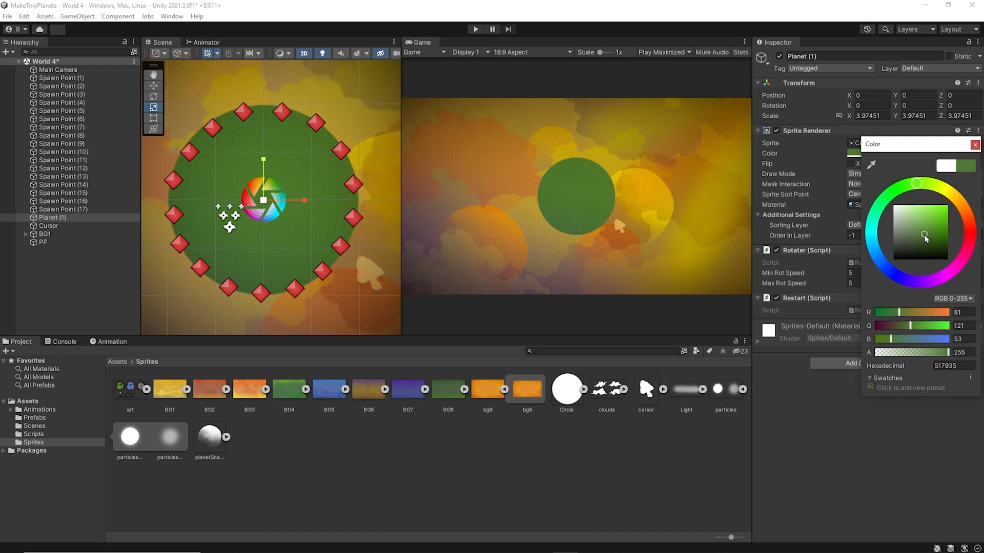